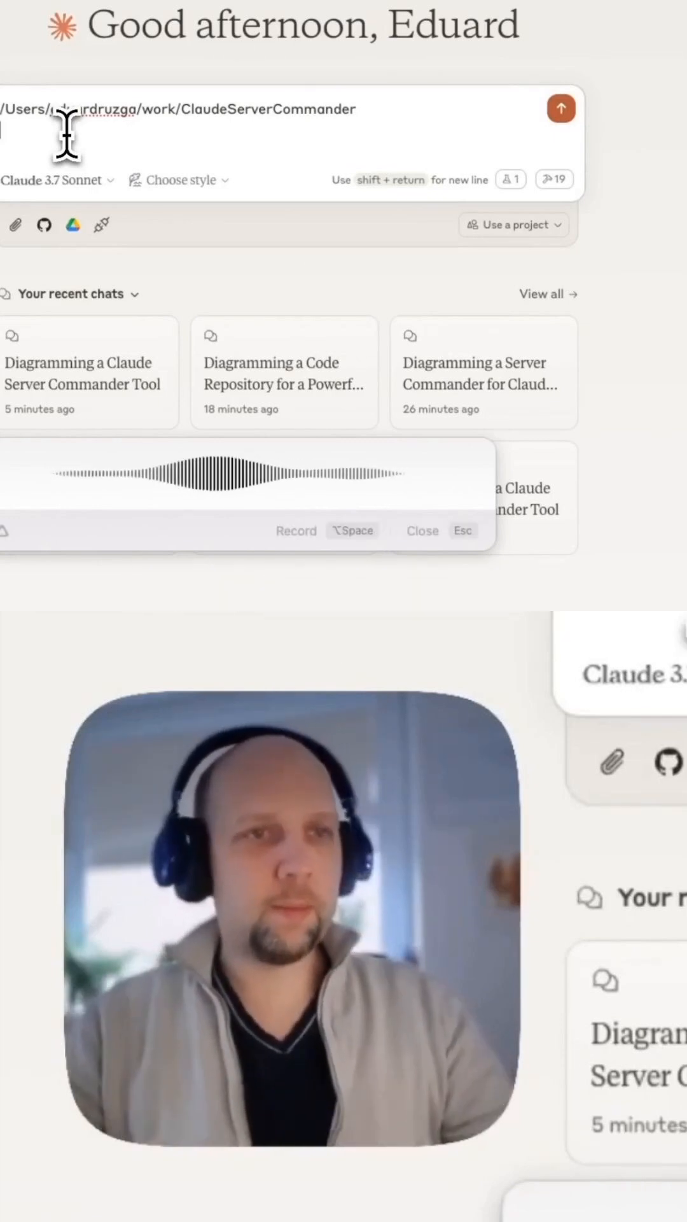
# Continue writing the ClaudeServerCommander repository request with Mermaid diagrams to Claude.
pyautogui.click(561, 108)
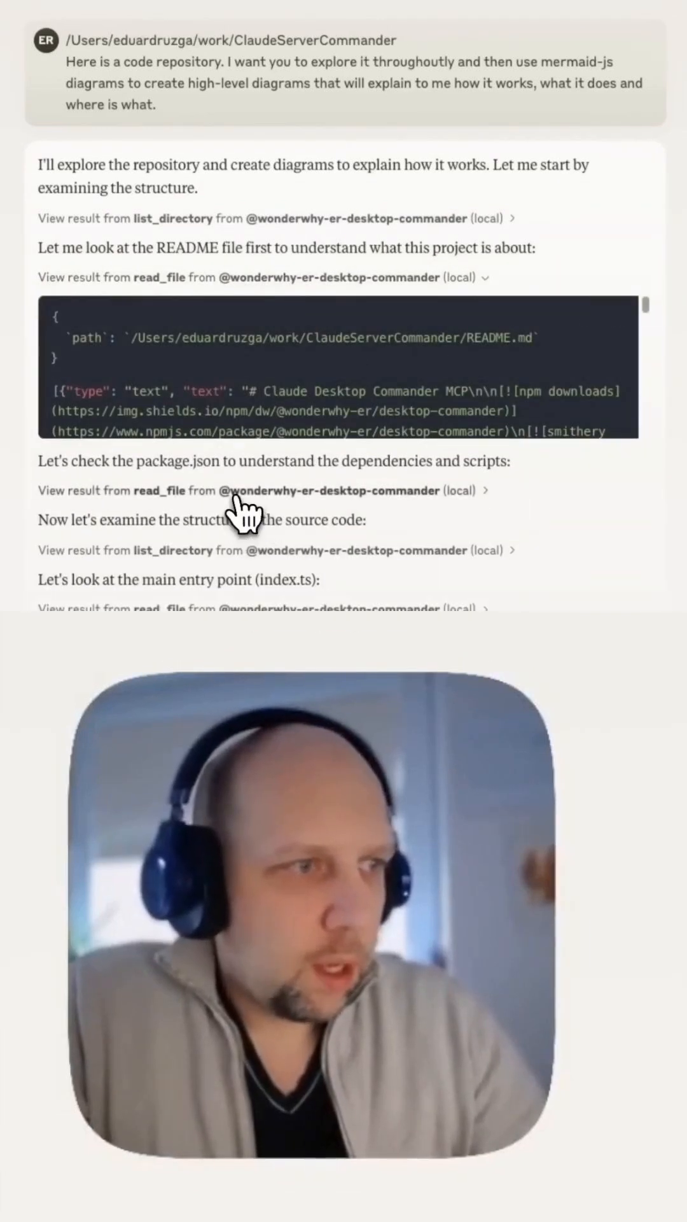
# Expand the src directory listing and review the read_file outputs down to the tool schemas.
pyautogui.scroll(-3)
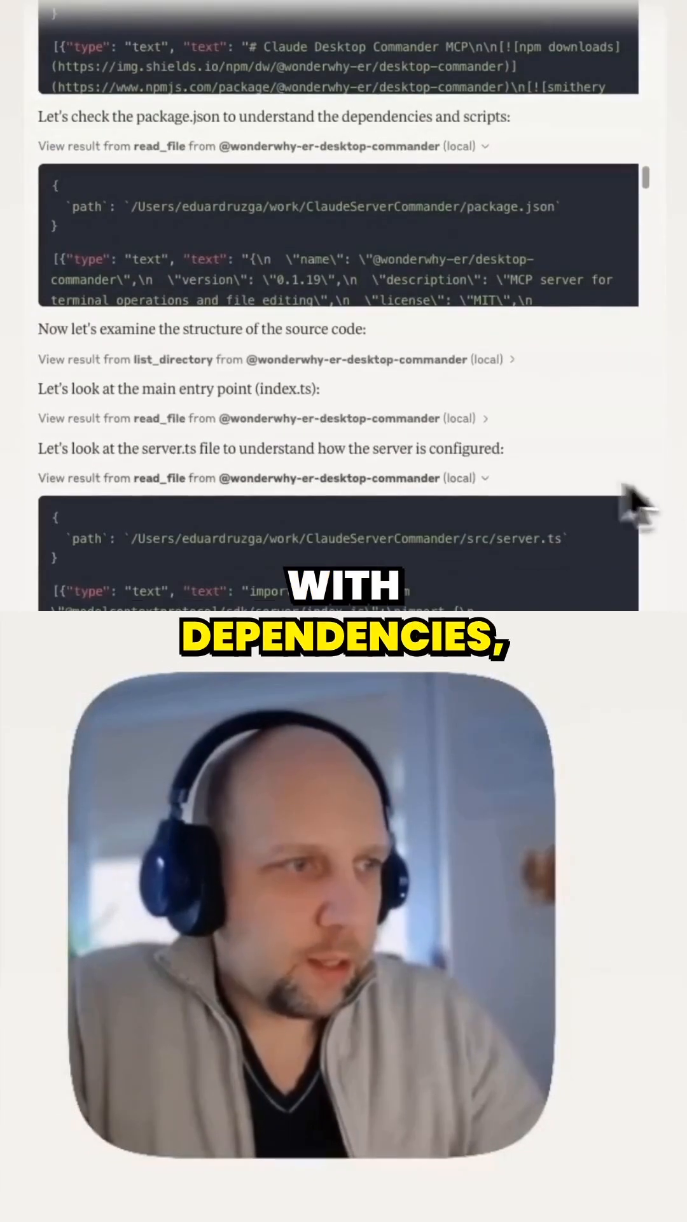
pyautogui.click(512, 359)
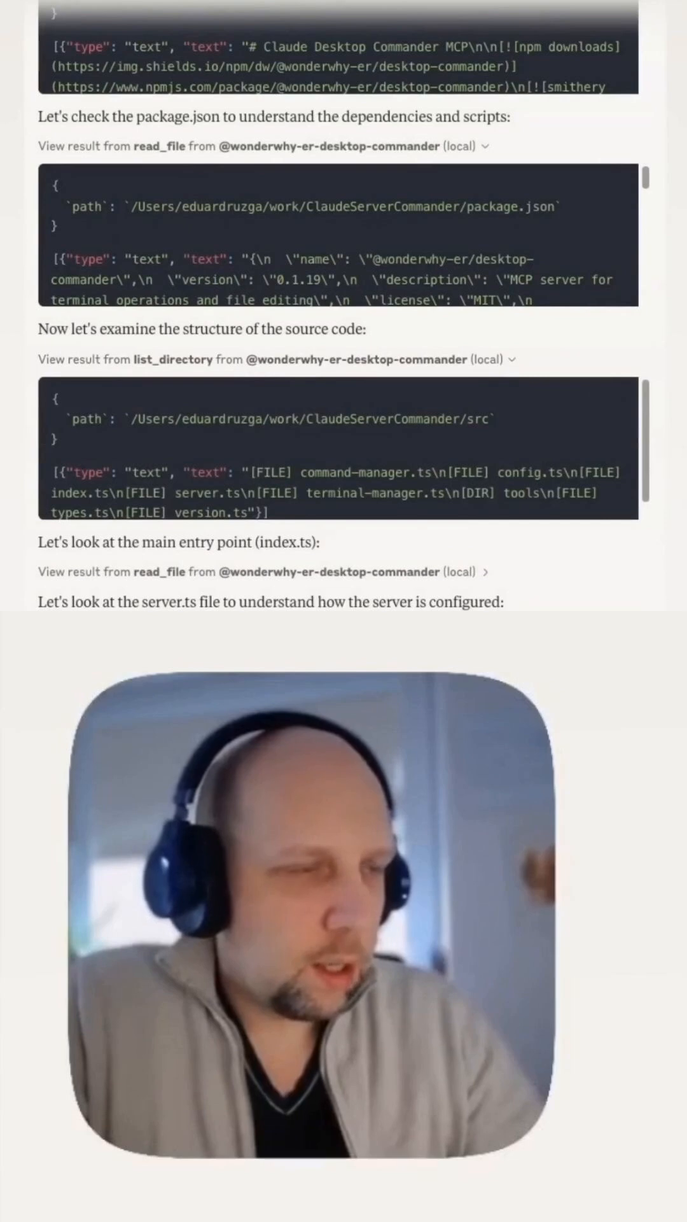
pyautogui.scroll(-3)
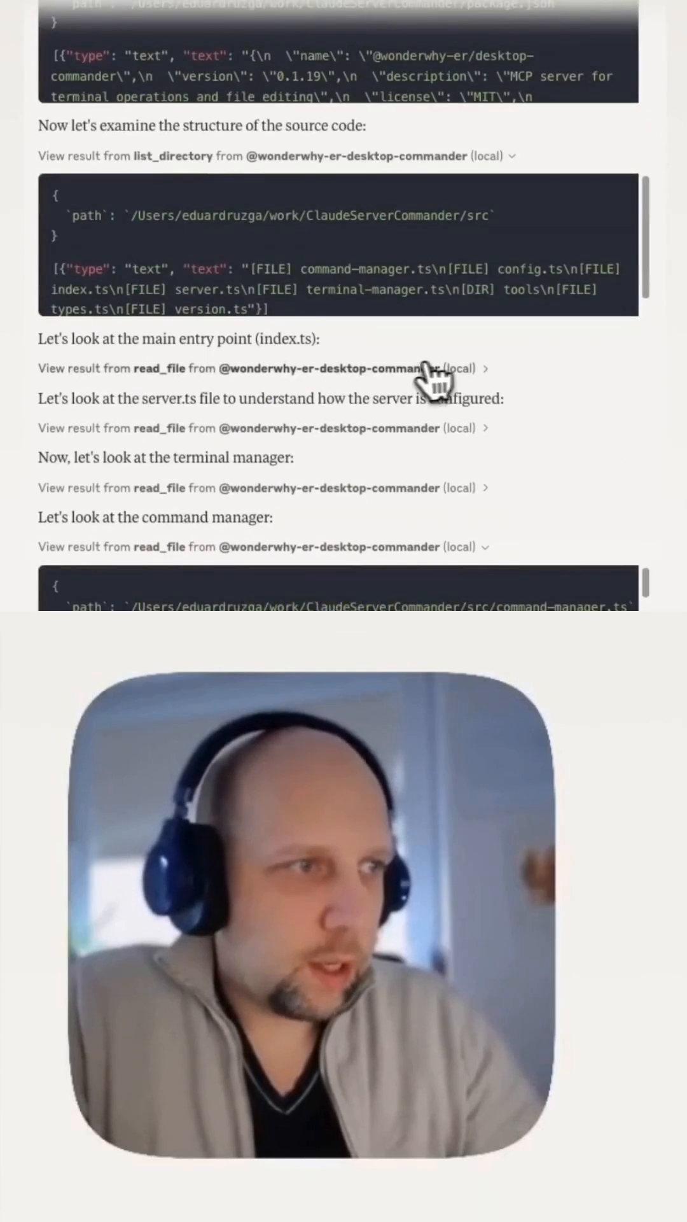
pyautogui.scroll(-3)
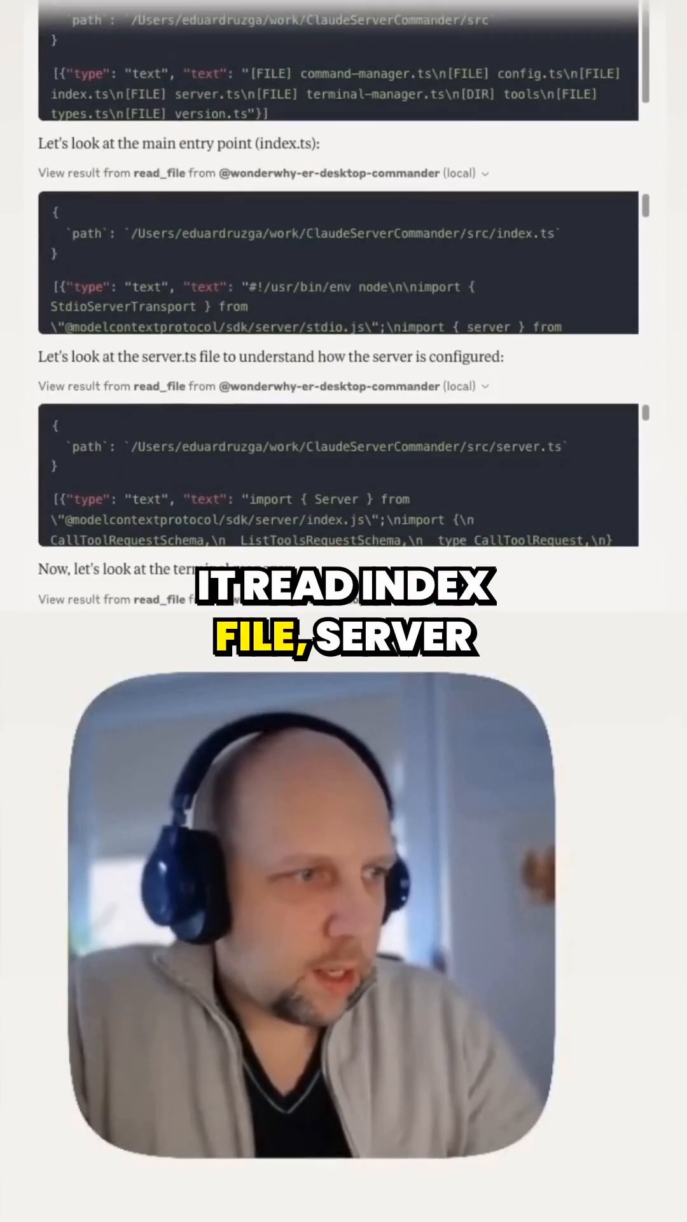
pyautogui.scroll(-3)
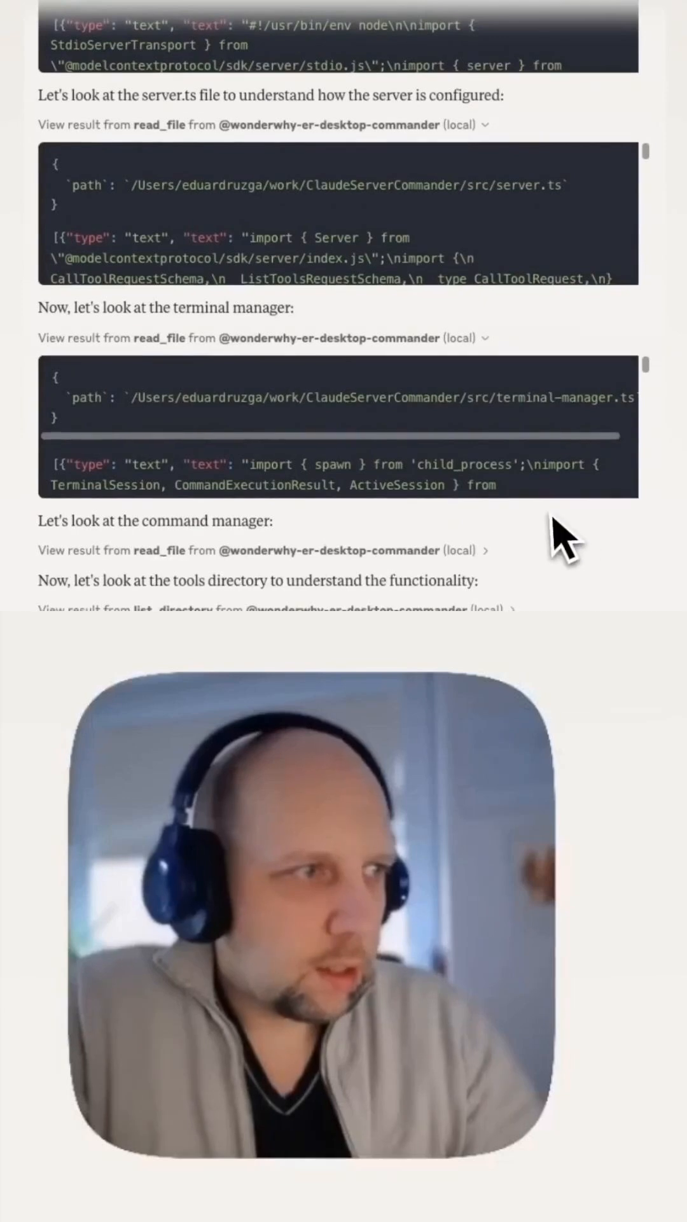
pyautogui.scroll(-3)
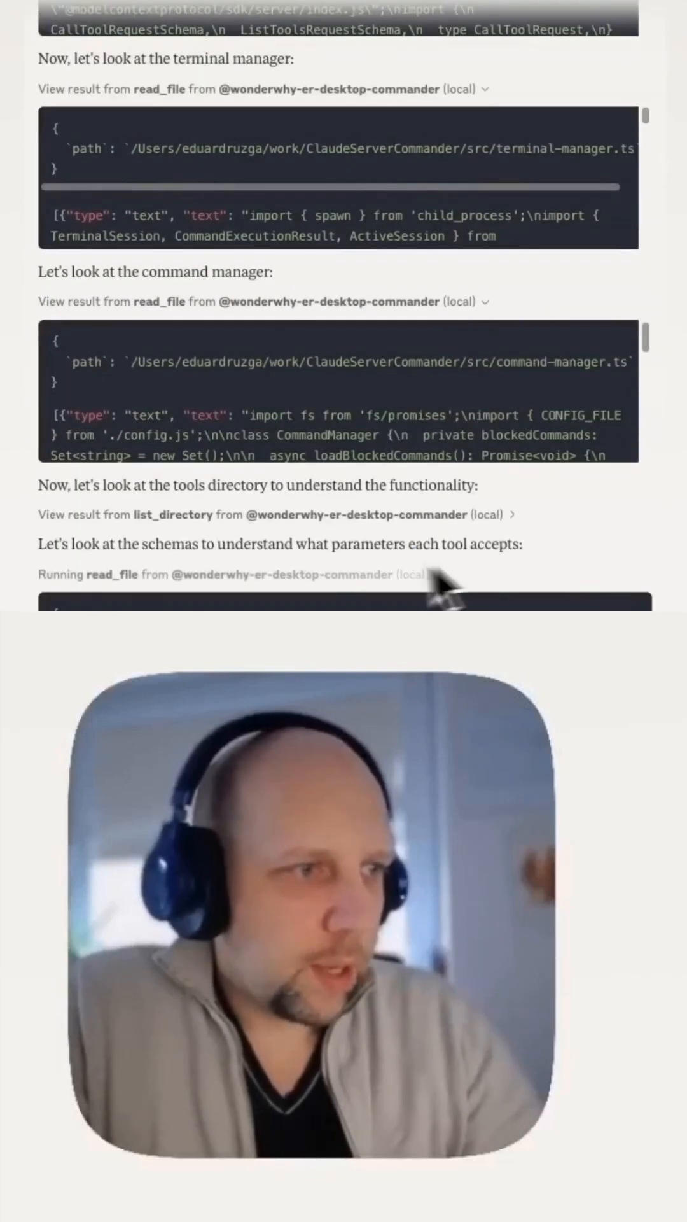
pyautogui.scroll(-3)
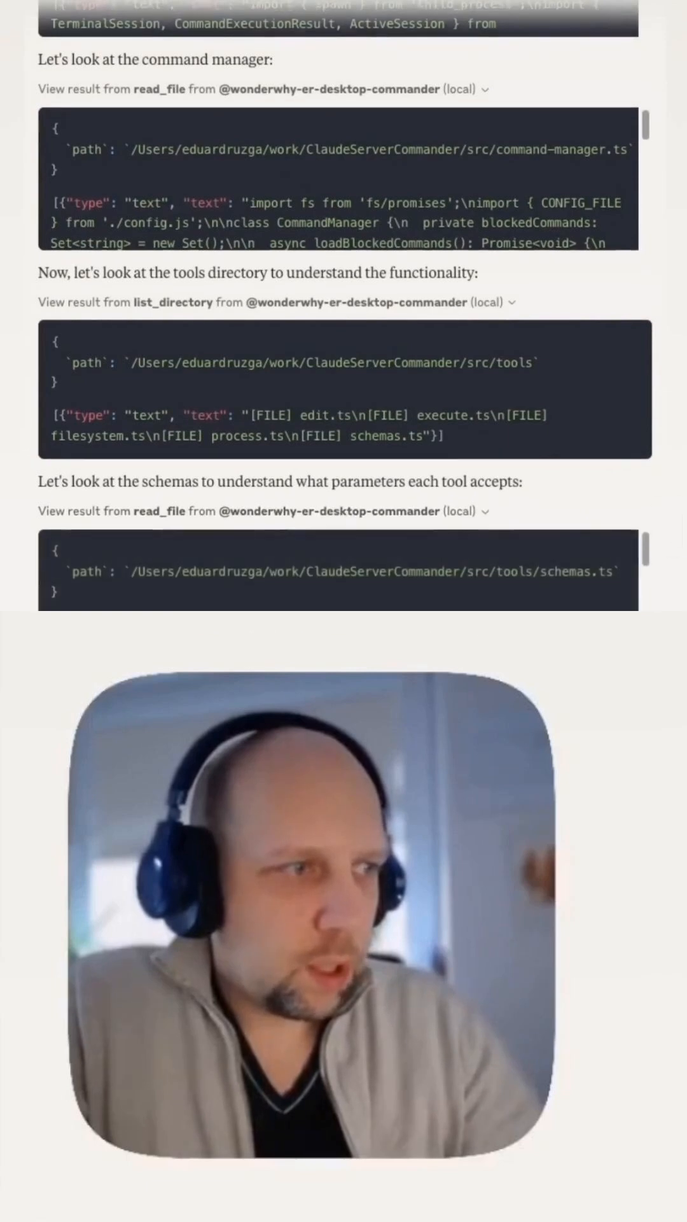
pyautogui.scroll(-3)
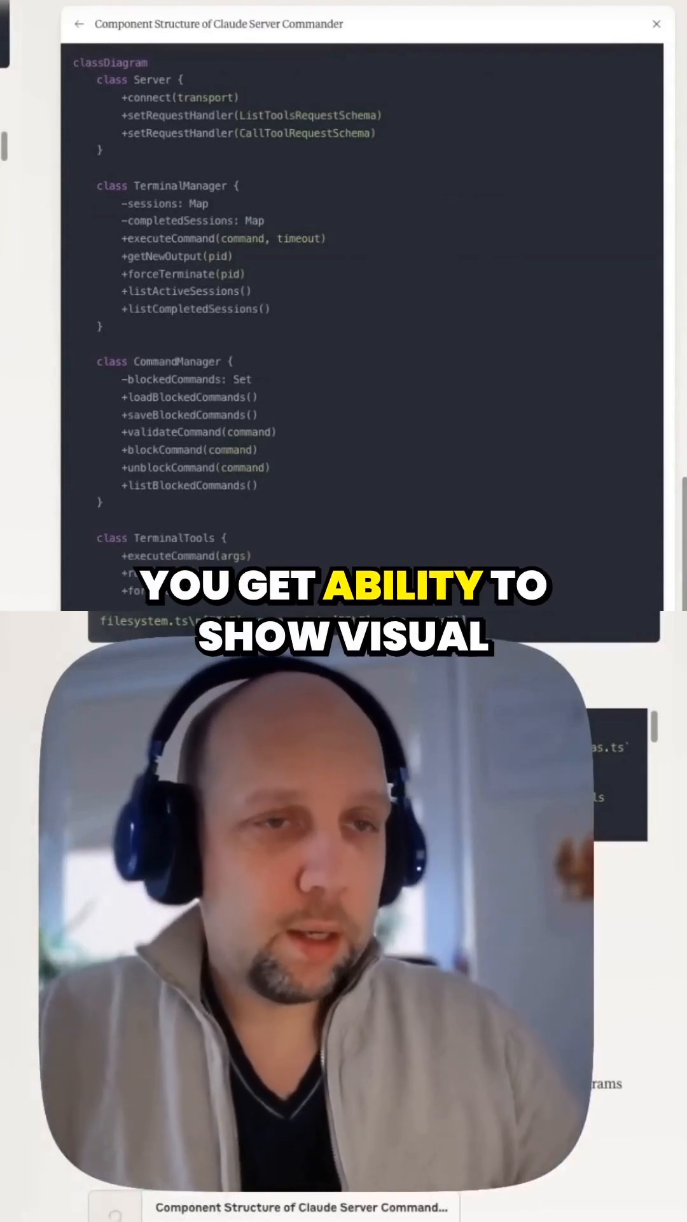
# Review the artifact code and view the Component Structure diagram rendered as a class diagram.
pyautogui.scroll(-3)
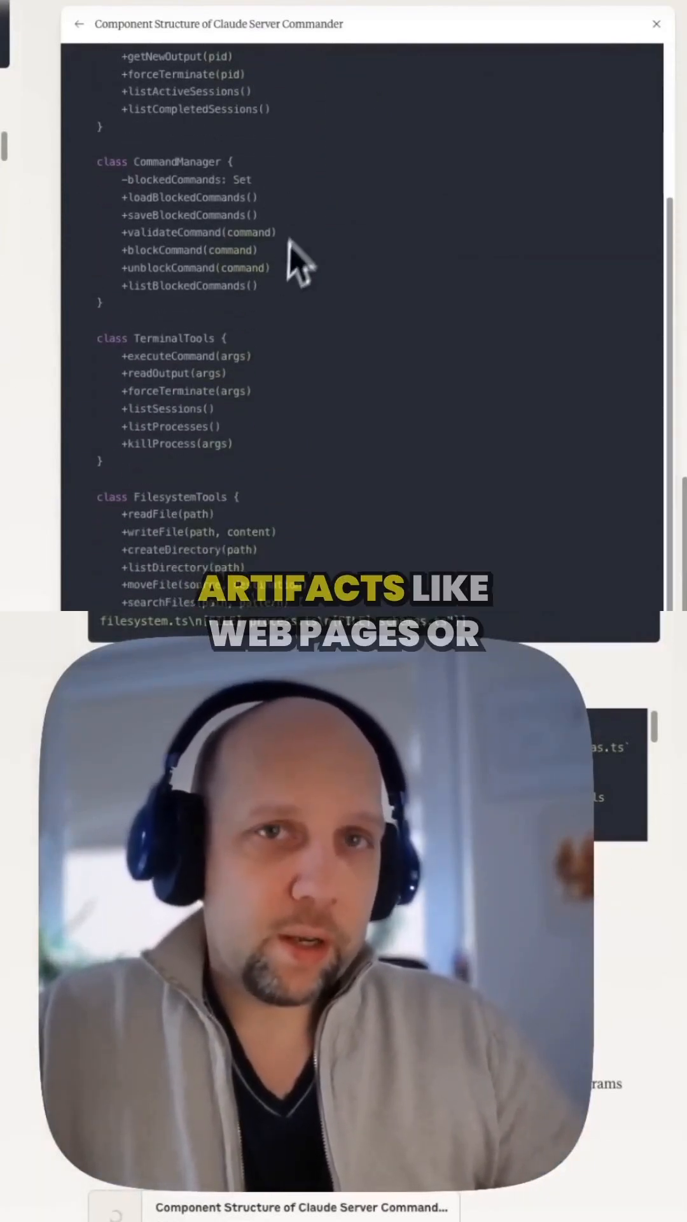
pyautogui.scroll(-3)
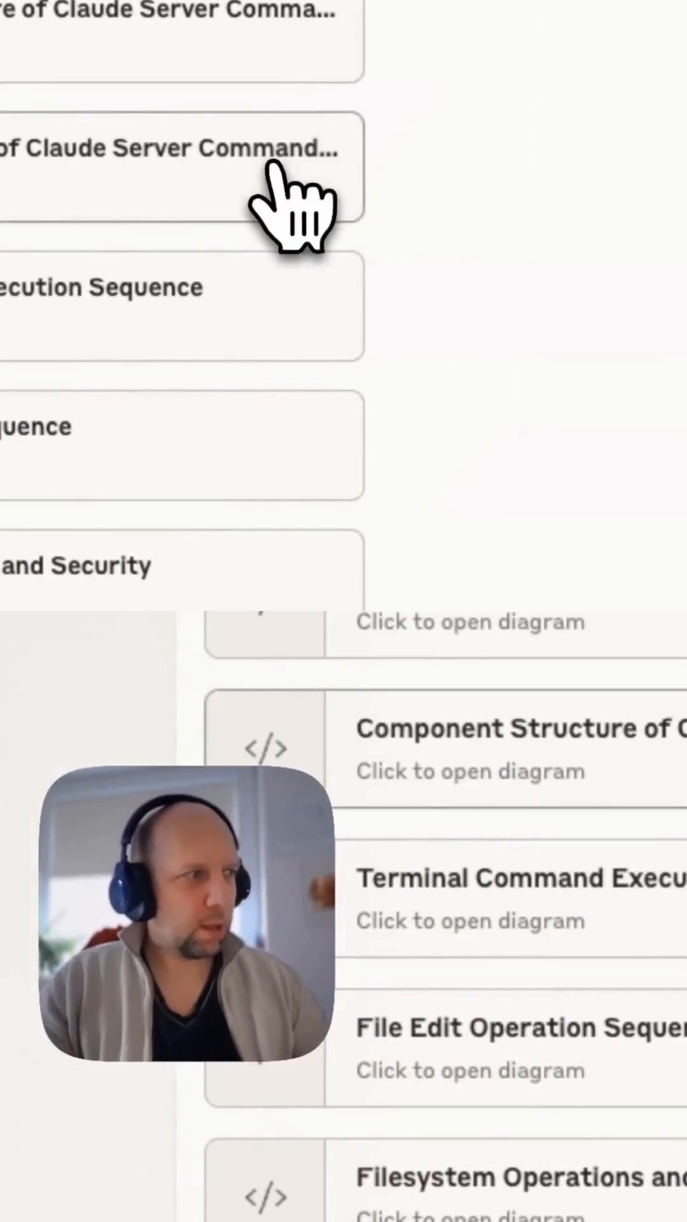
pyautogui.click(172, 147)
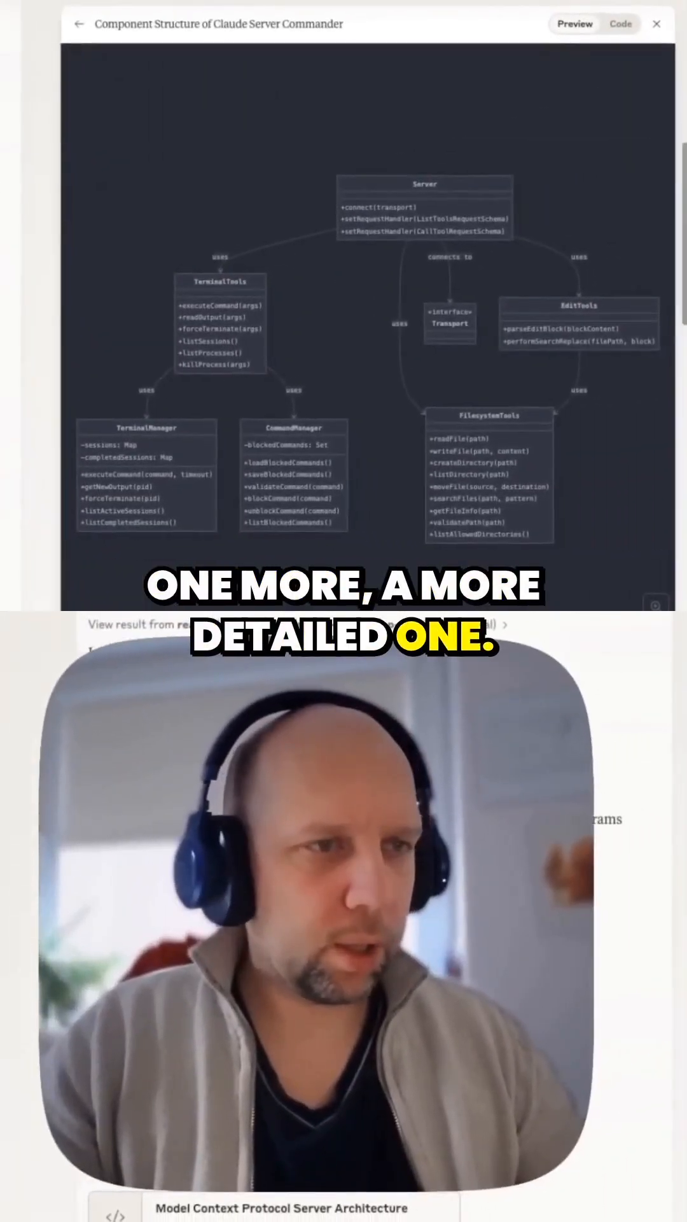